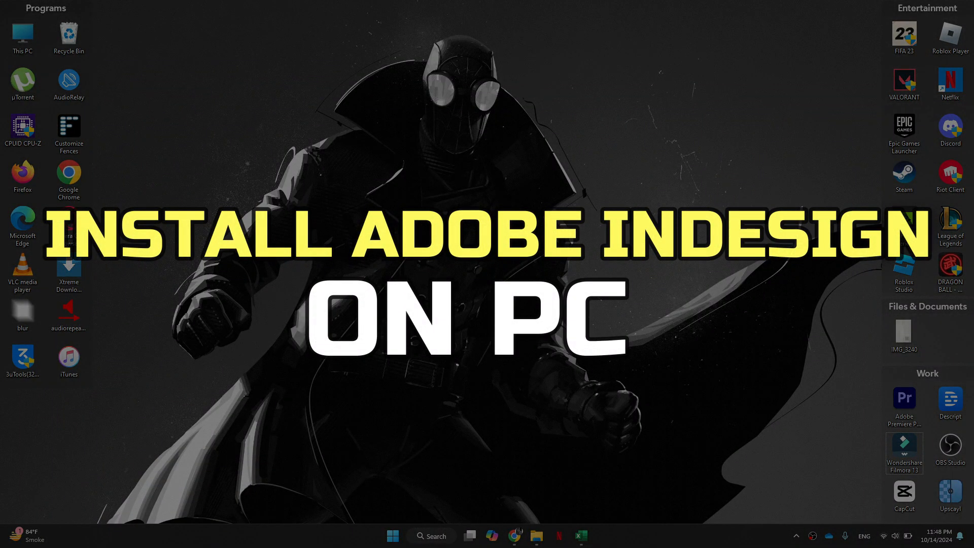
mouse_move(513, 535)
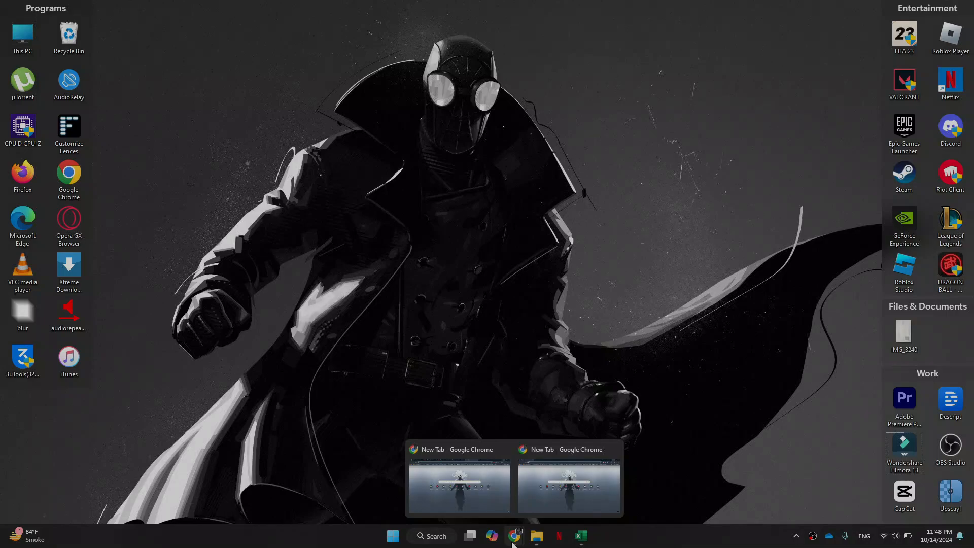
Step: Open Adobe's 'Layout design and desktop publishing software' InDesign result from Google Search
click(457, 481)
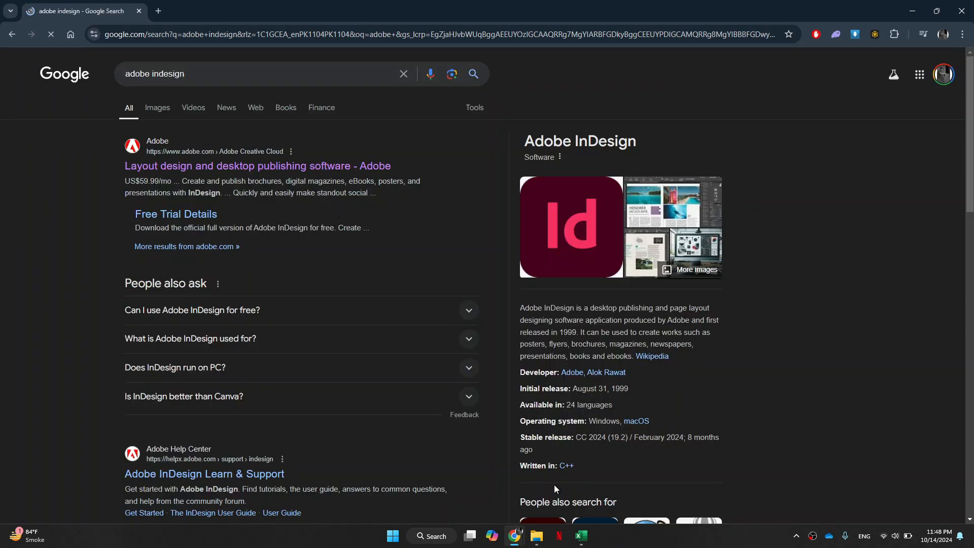
click(258, 165)
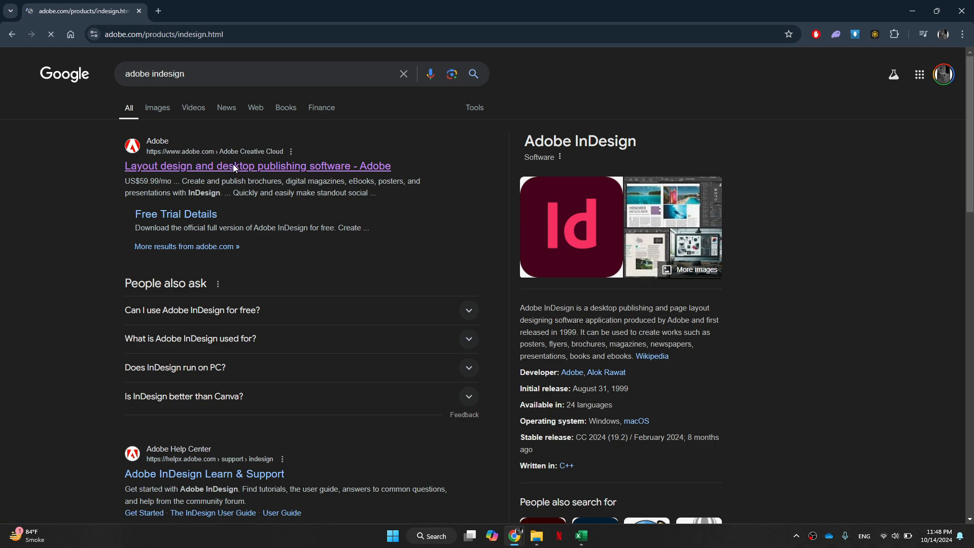
click(257, 166)
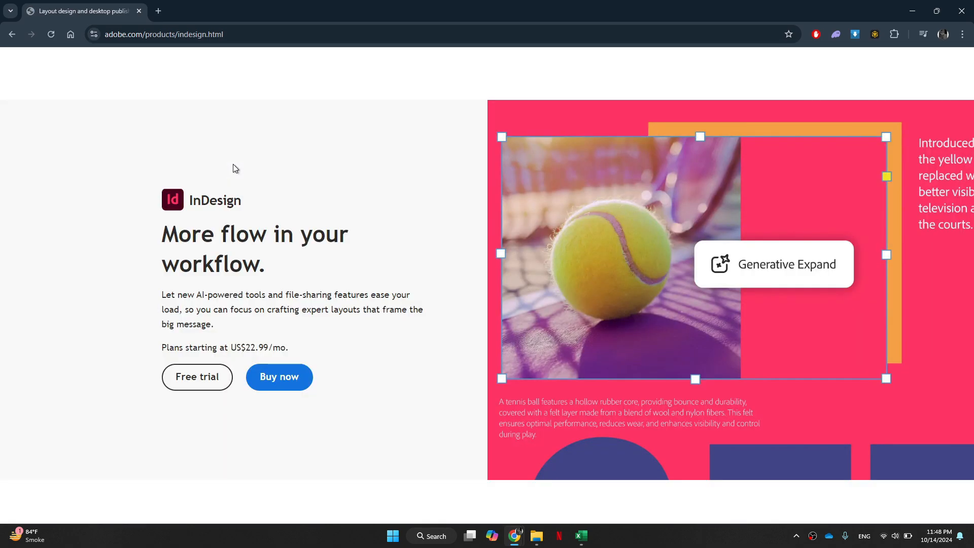
scroll(up, 3)
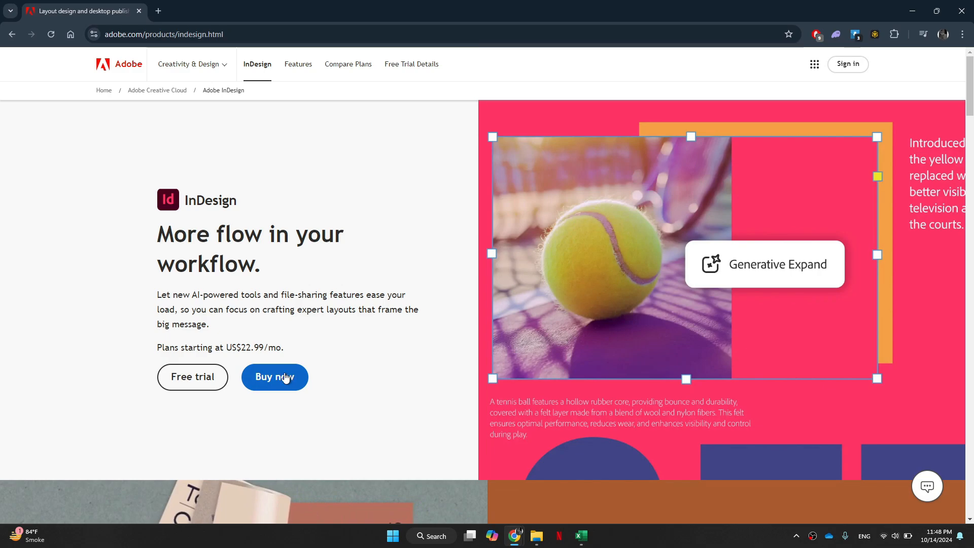
Step: Buy the InDesign single-app plan as Annual, paid monthly at US$22.99/mo
click(274, 377)
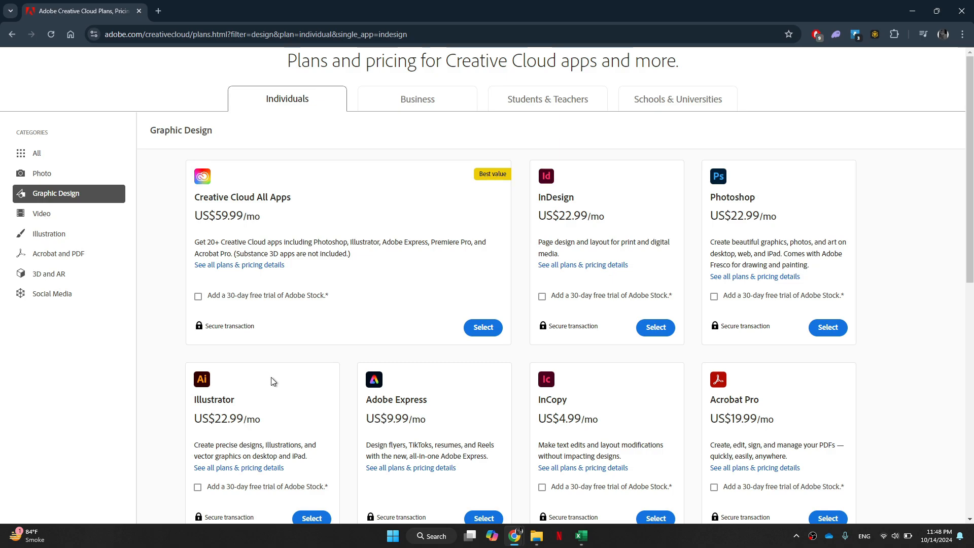
scroll(up, 3)
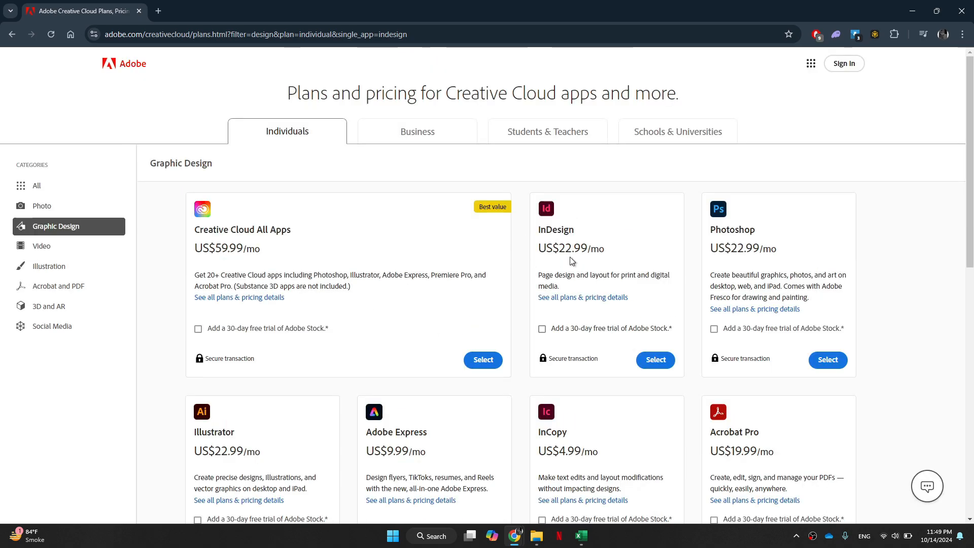
click(655, 360)
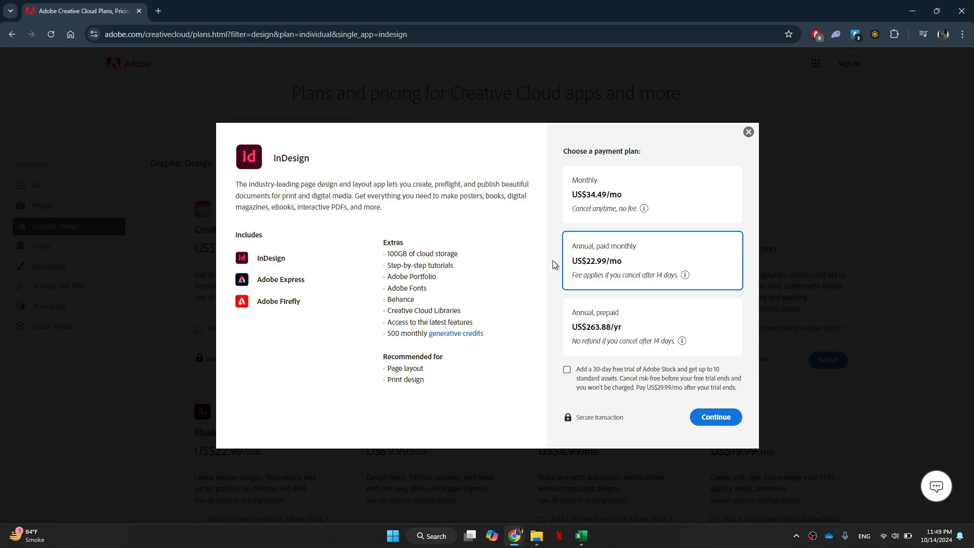
click(714, 417)
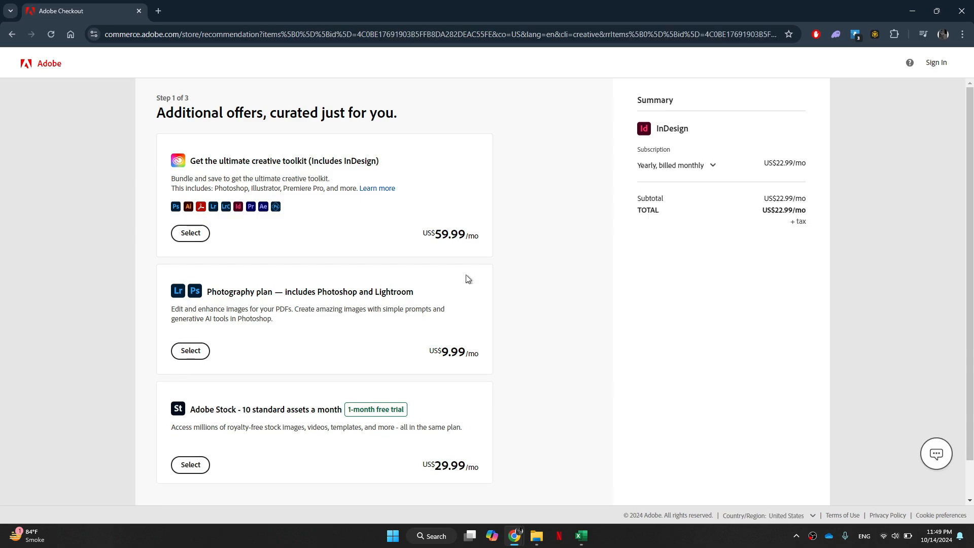
Step: Skip the additional offers and continue to checkout step 2 of 3
scroll(down, 3)
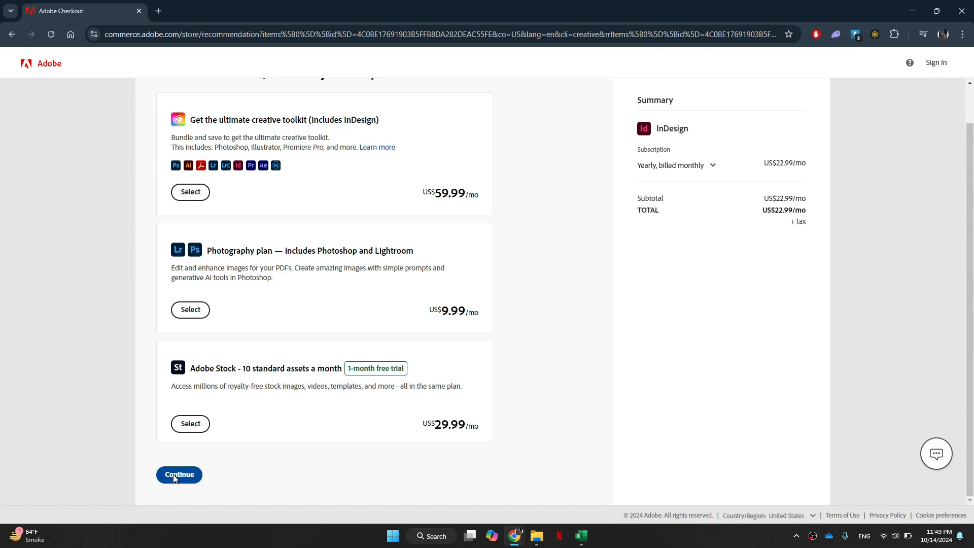
click(179, 475)
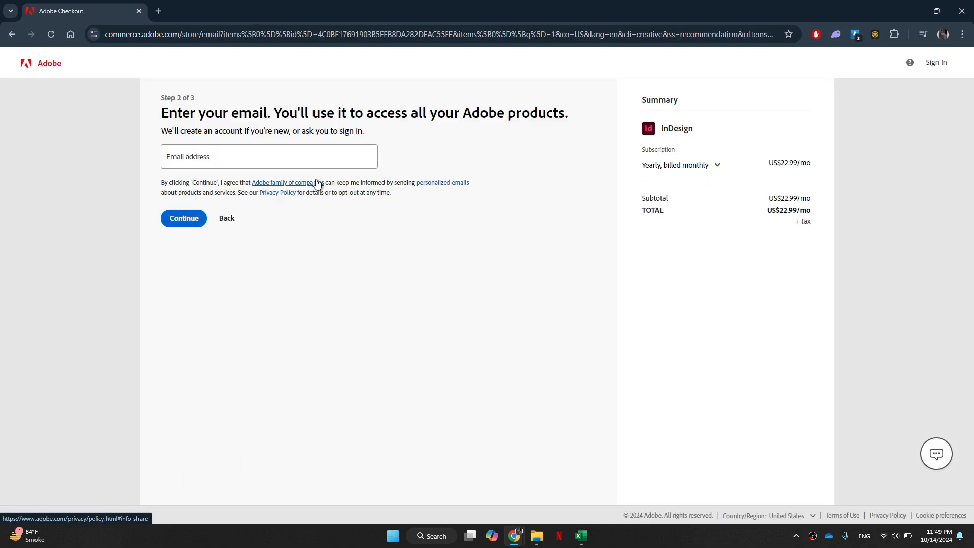
Step: Sign in with the account email and password to reach the payment information step
click(183, 218)
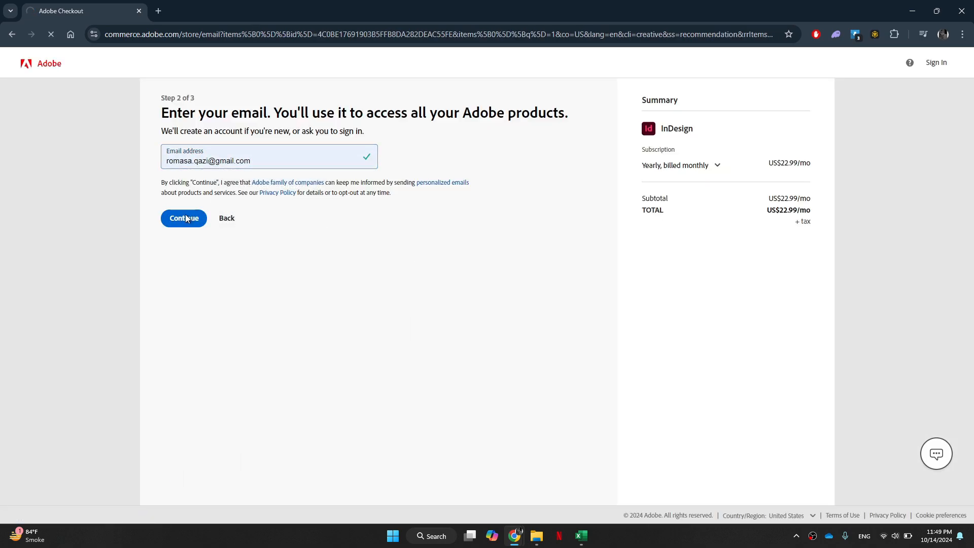
click(183, 218)
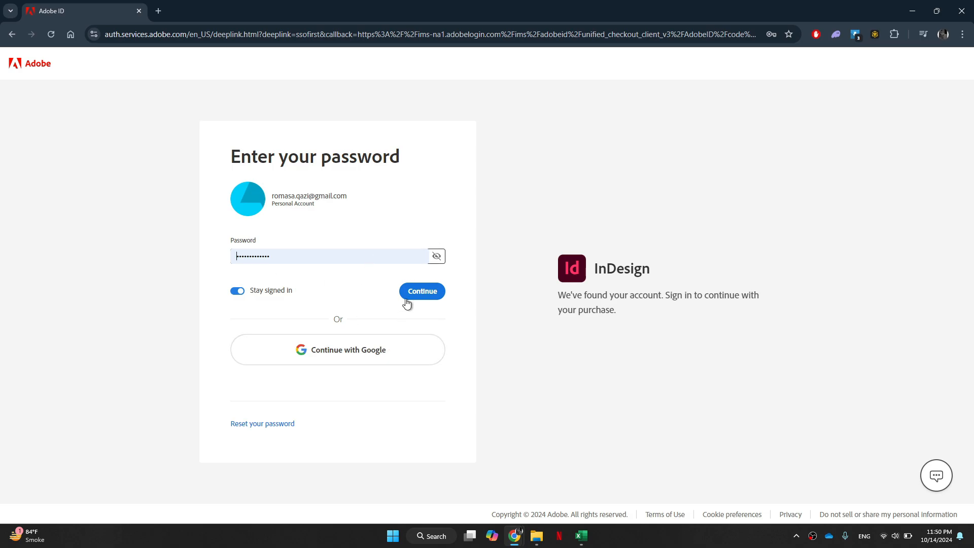
click(422, 291)
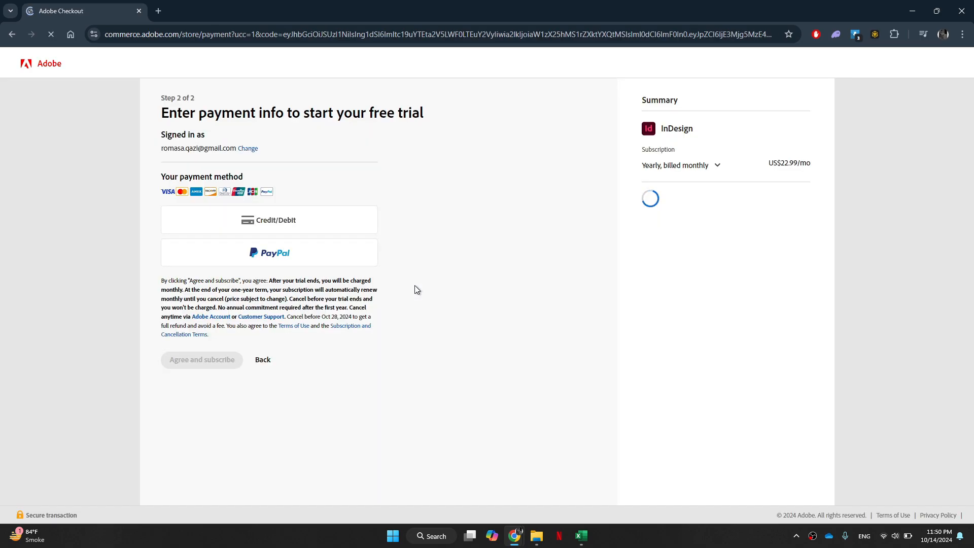